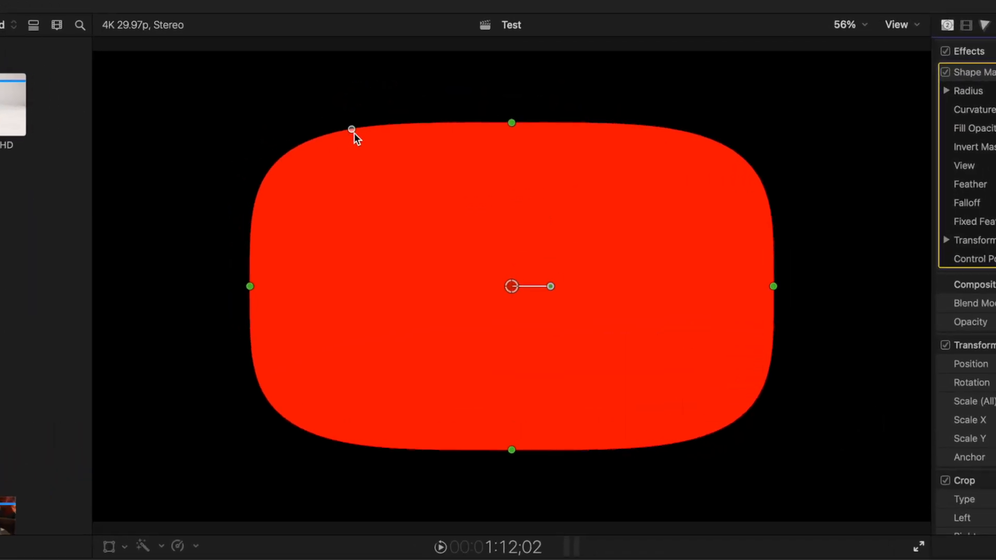
Round the red generator's corners by dragging the Shape Mask curvature handle
drag(352, 129, 463, 131)
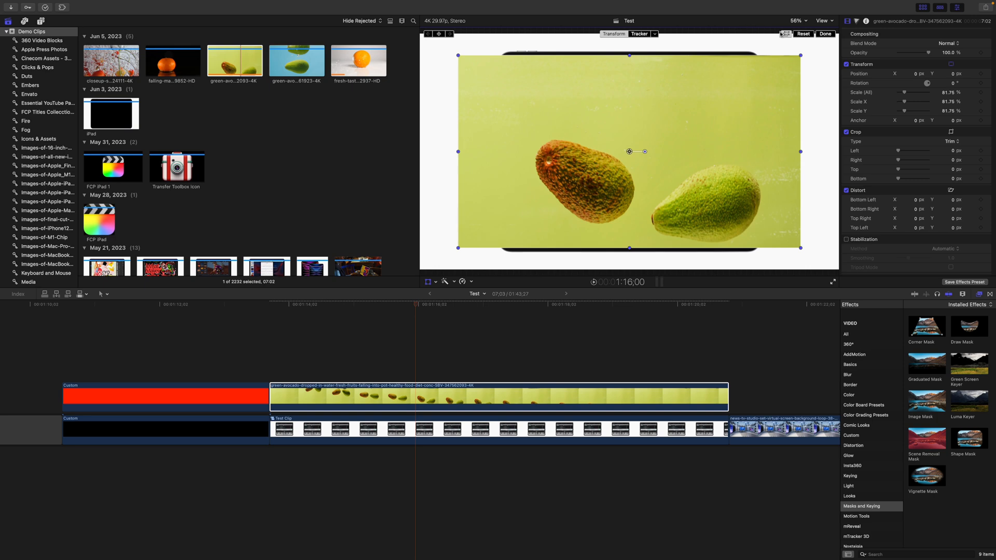
Mask the avocado clip with a Shape Mask, soften its feathered border and adjust its width
click(823, 33)
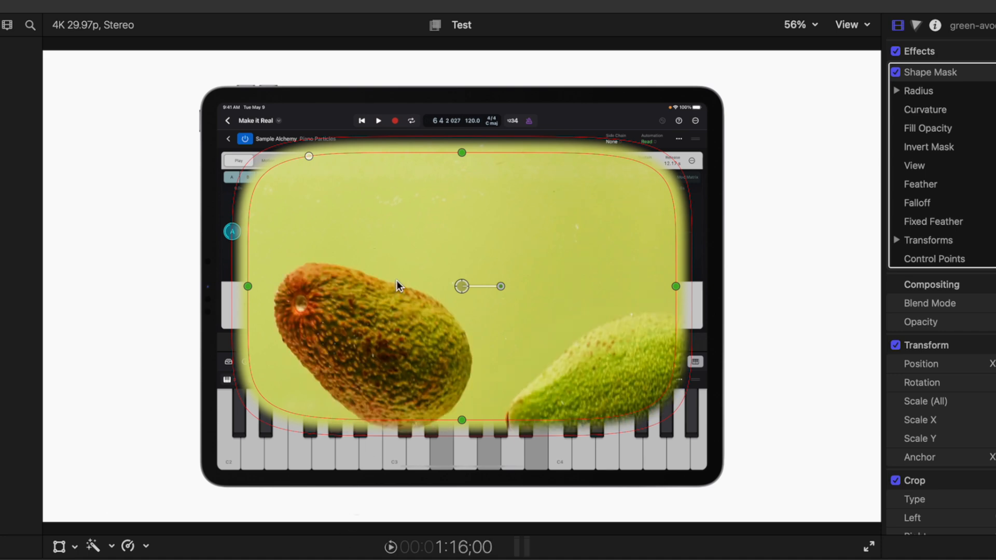
mouse_move(411, 151)
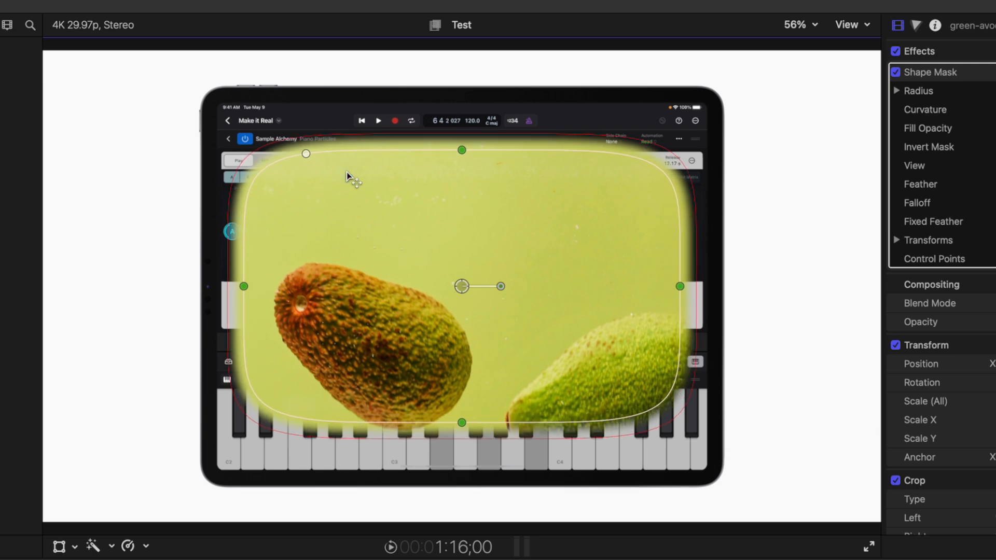
drag(461, 149, 461, 140)
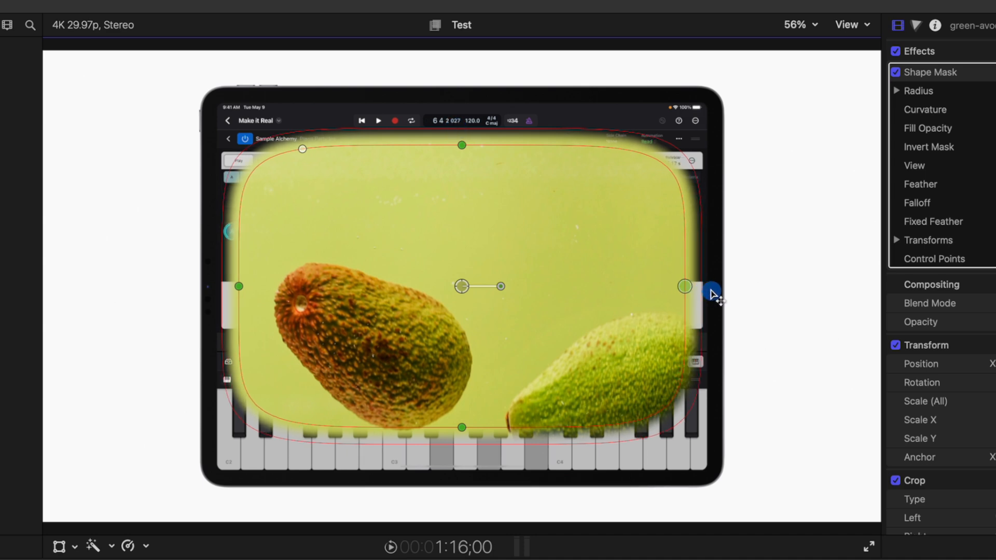
drag(684, 286, 673, 286)
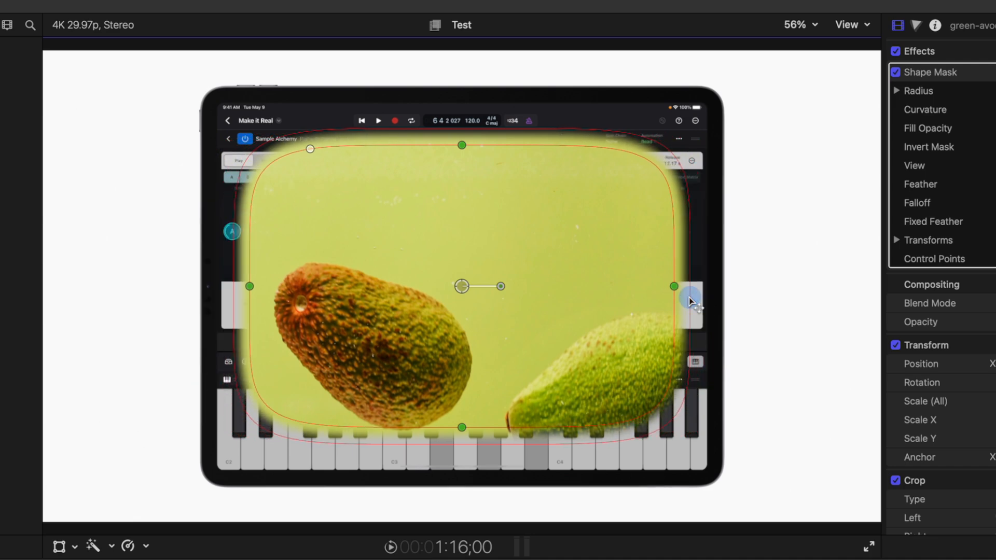
drag(674, 286, 695, 287)
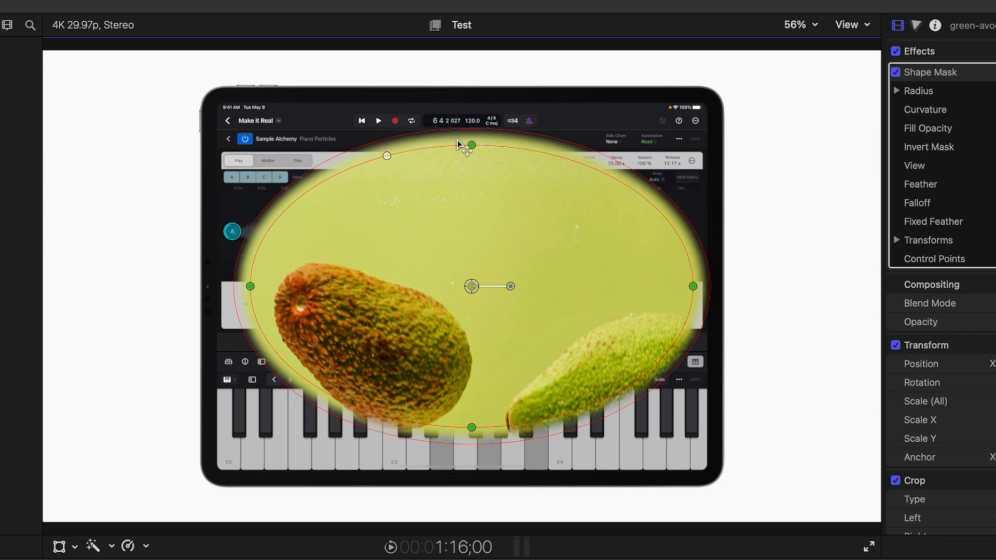
mouse_move(456, 229)
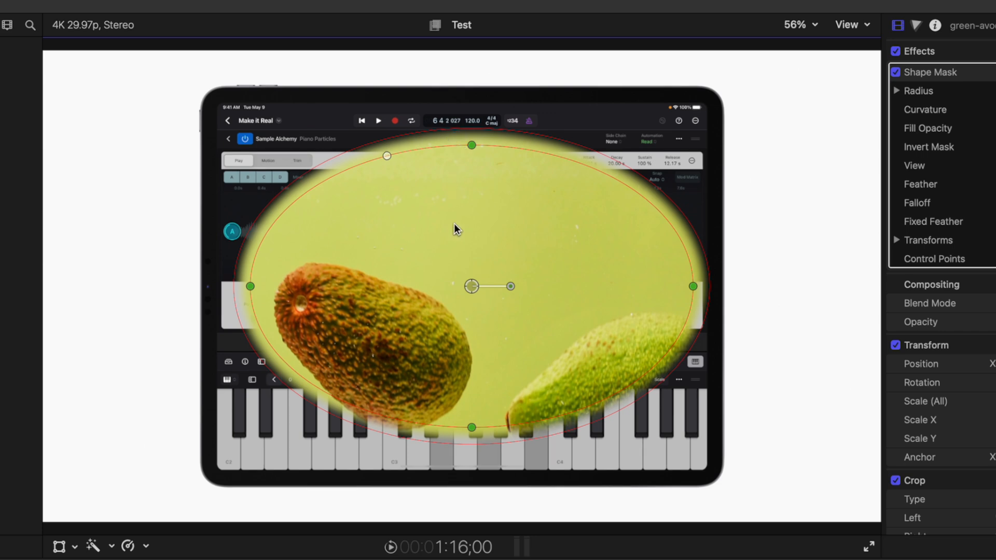
Move and enlarge the mask into a large oval, then rotate it to a tilt over the iPad
drag(470, 286, 482, 301)
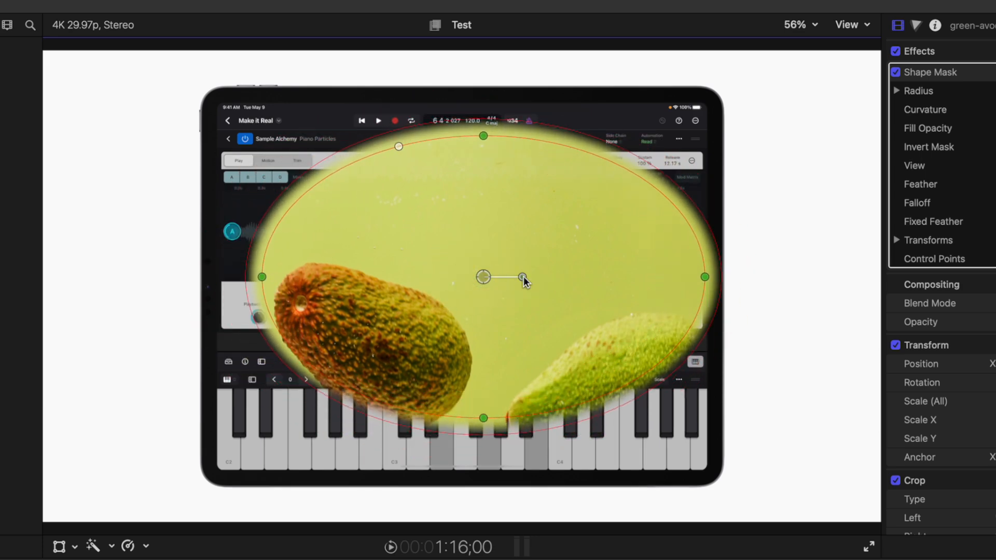
drag(521, 276, 540, 292)
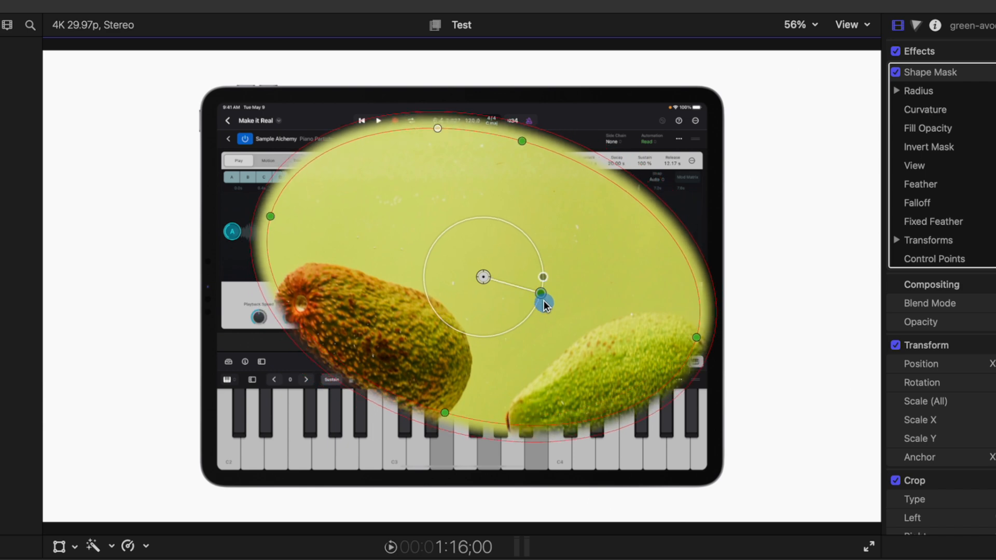
drag(540, 292, 515, 297)
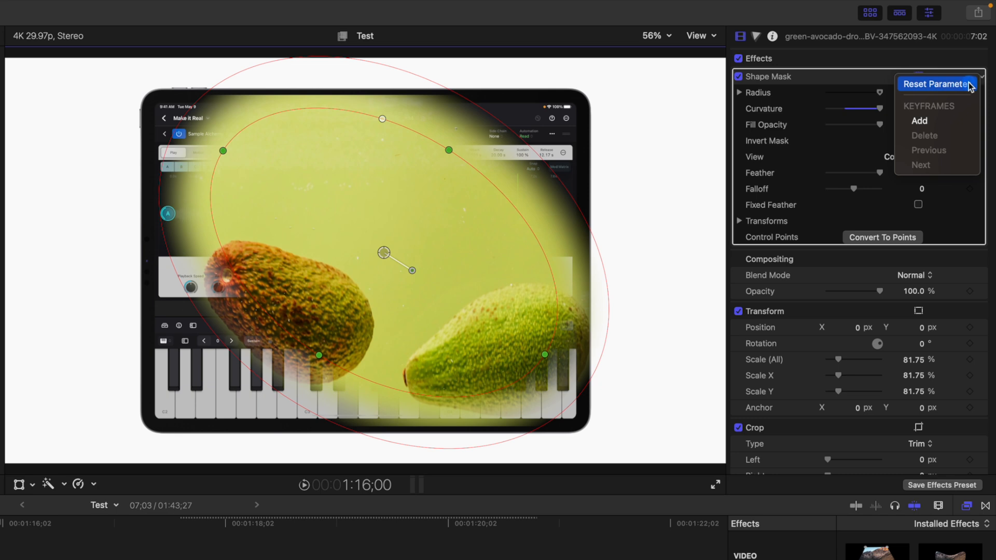
Reset the Shape Mask, set Feather to 0 and widen it to the iPad screen edges
click(936, 83)
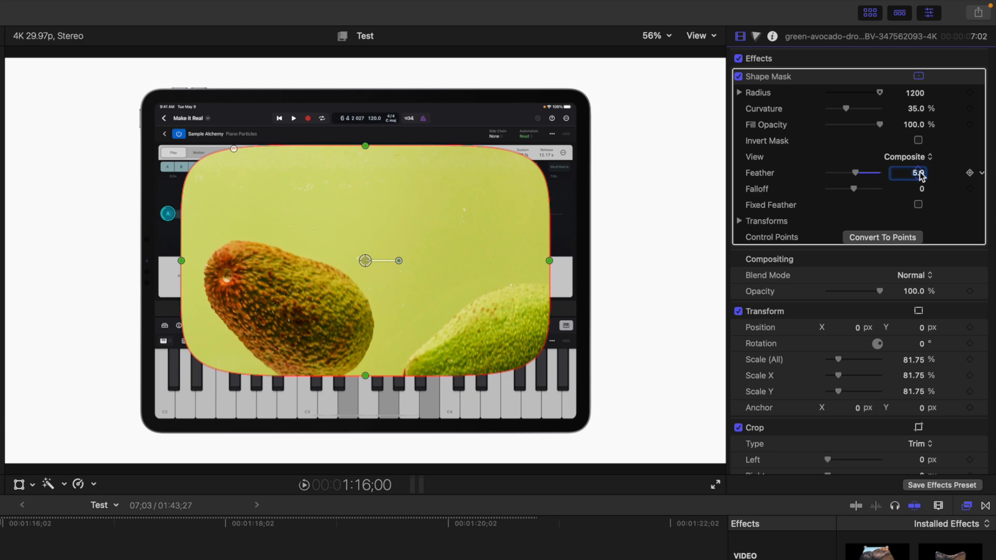
text(0)
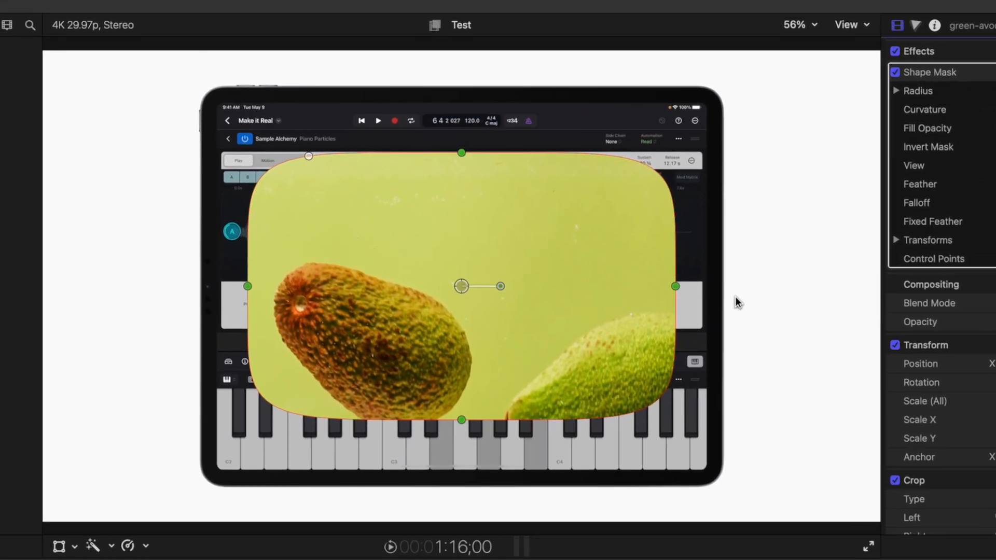
drag(675, 286, 691, 289)
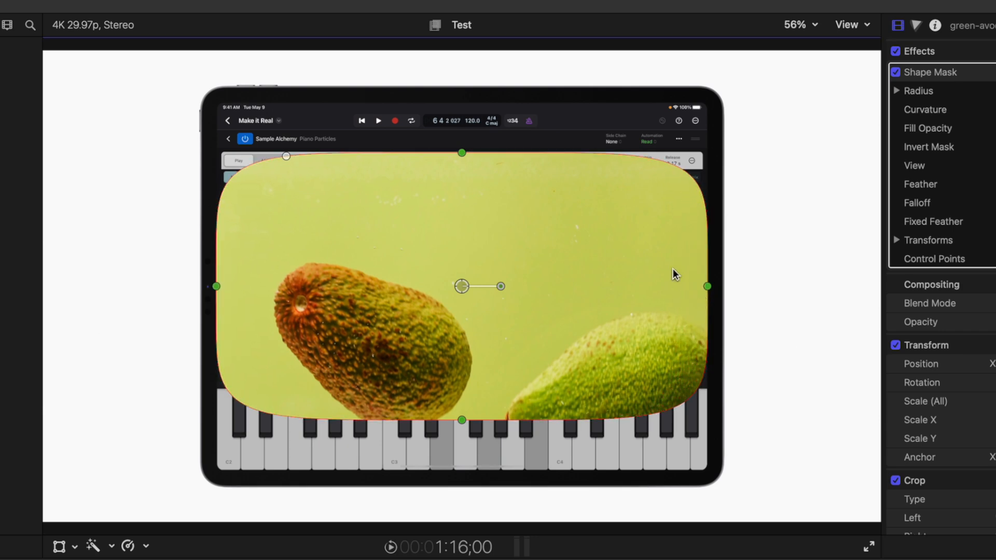
click(462, 152)
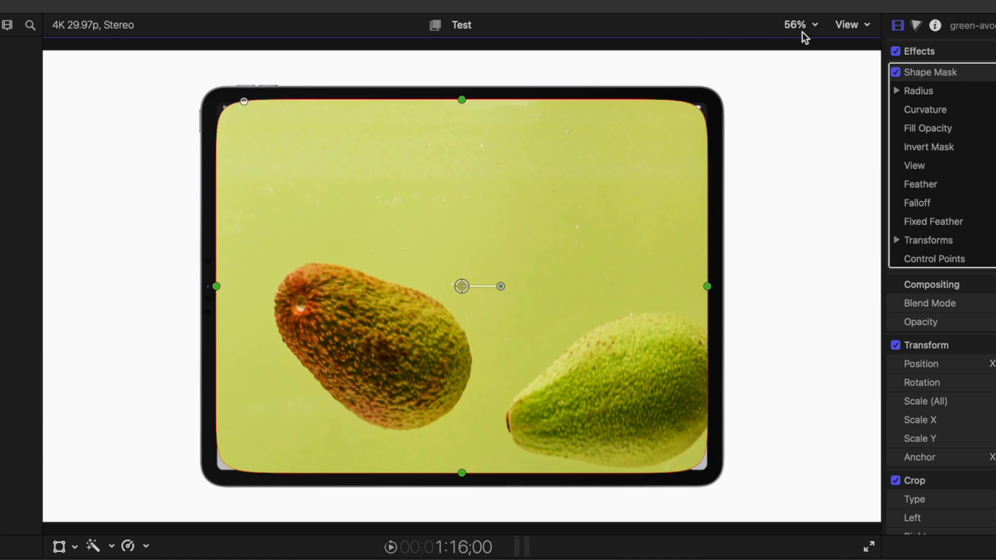
Zoom the viewer in to 200% on the news studio clip
click(799, 25)
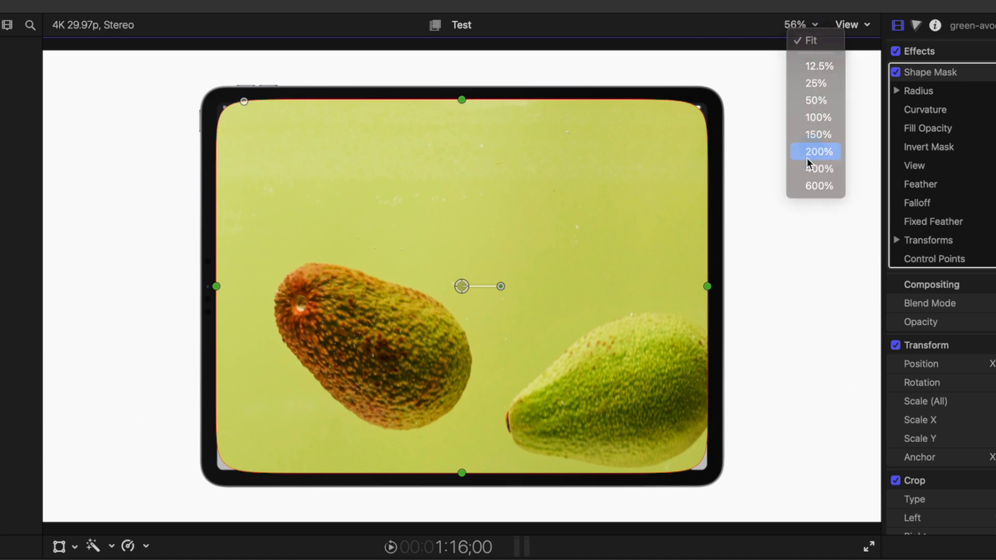
click(816, 151)
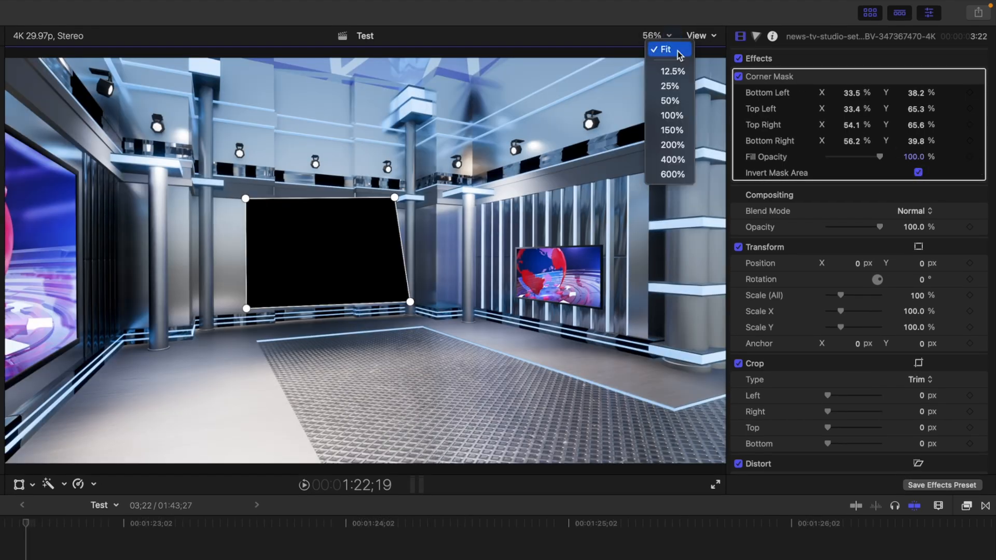
Zoom in and align the Corner Mask's top-right point with the wall screen corner
click(671, 131)
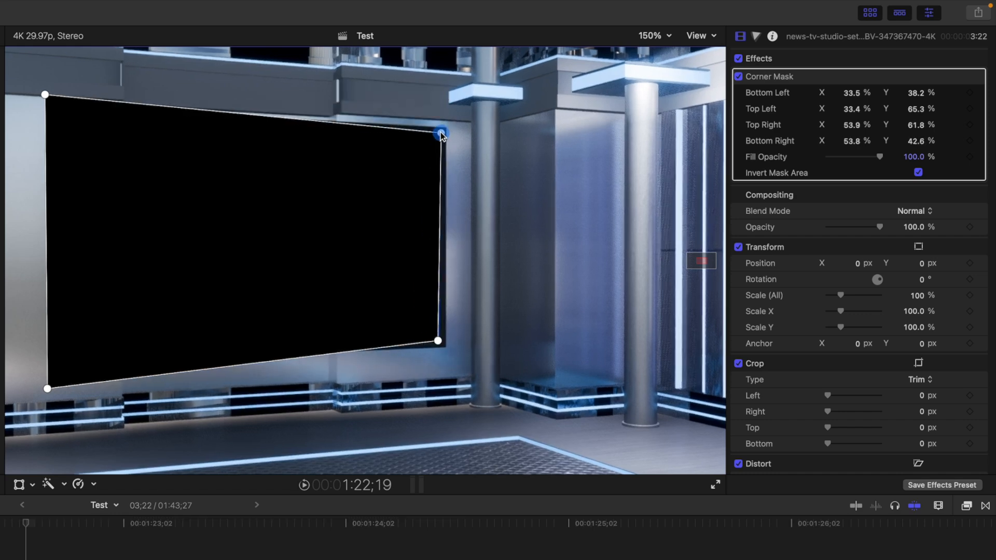
drag(44, 94, 58, 116)
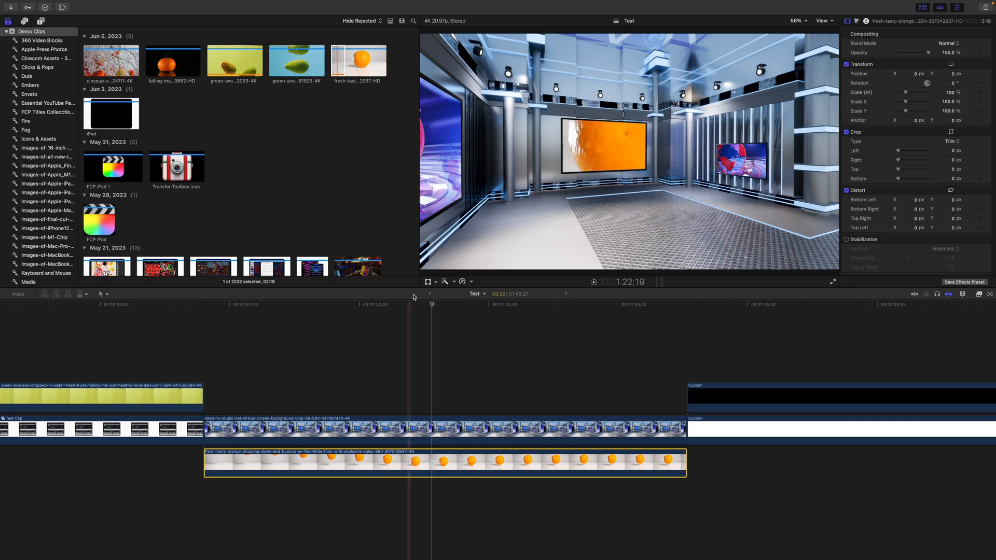
Switch the viewer to Distort and pin the orange clip's top-left corner to the screen
click(446, 282)
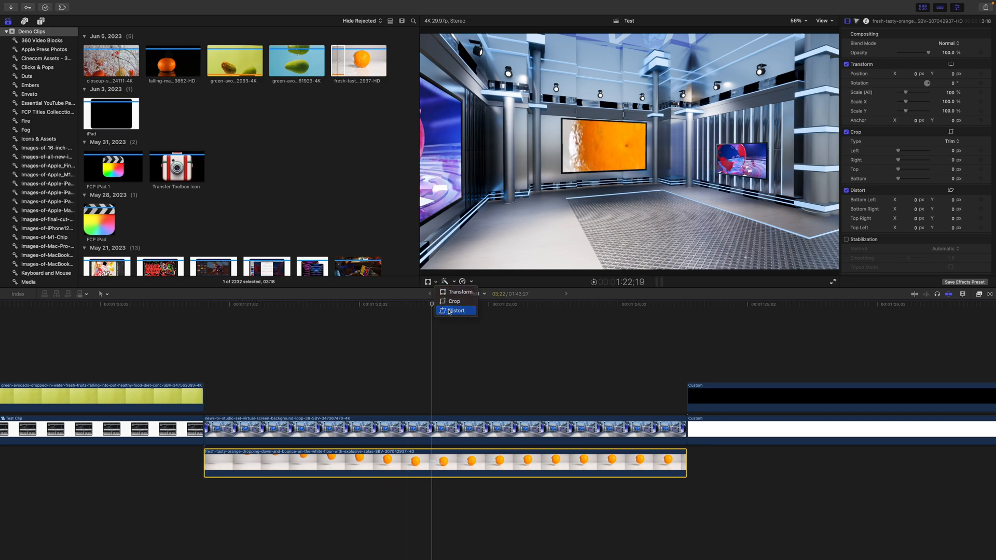
click(455, 311)
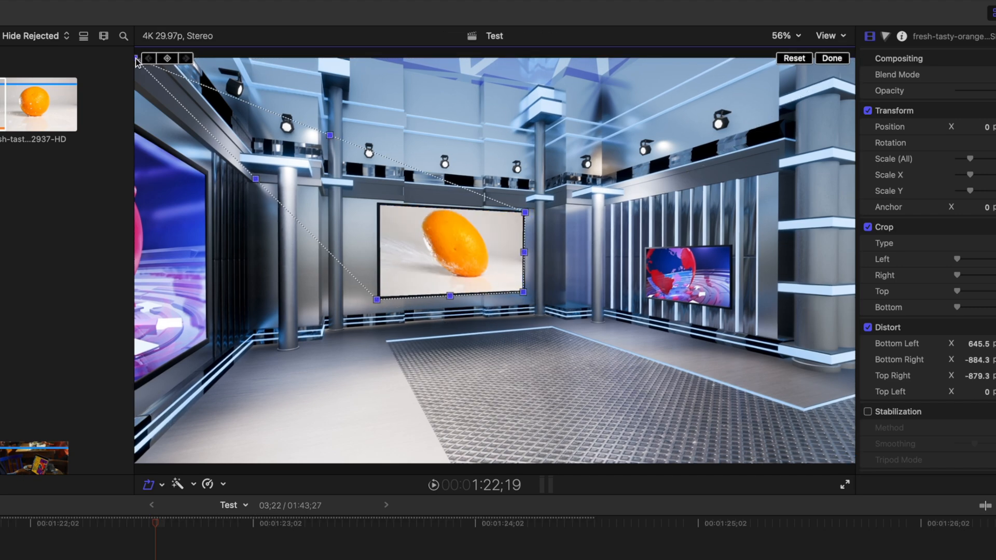
click(831, 58)
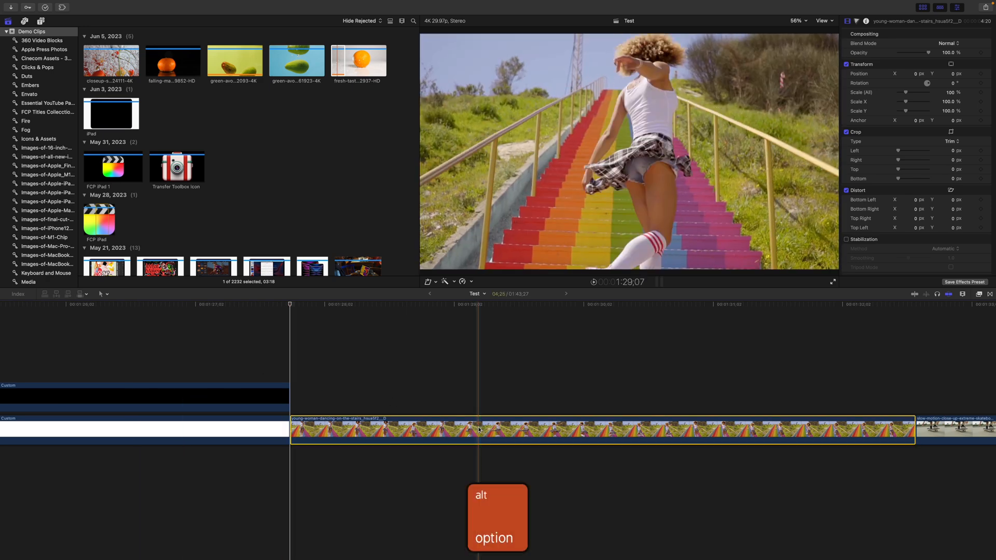
Option-drag the stairs clip upward to duplicate it as a connected clip above
drag(476, 428, 473, 386)
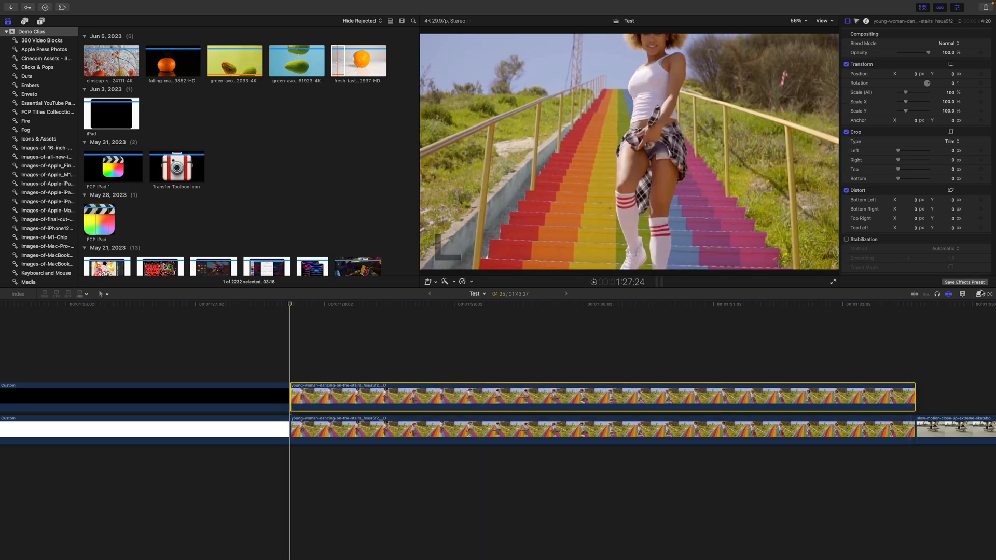
Search the Effects browser for 'bla', make the top clip Black & White and add a Graduated Mask
click(981, 295)
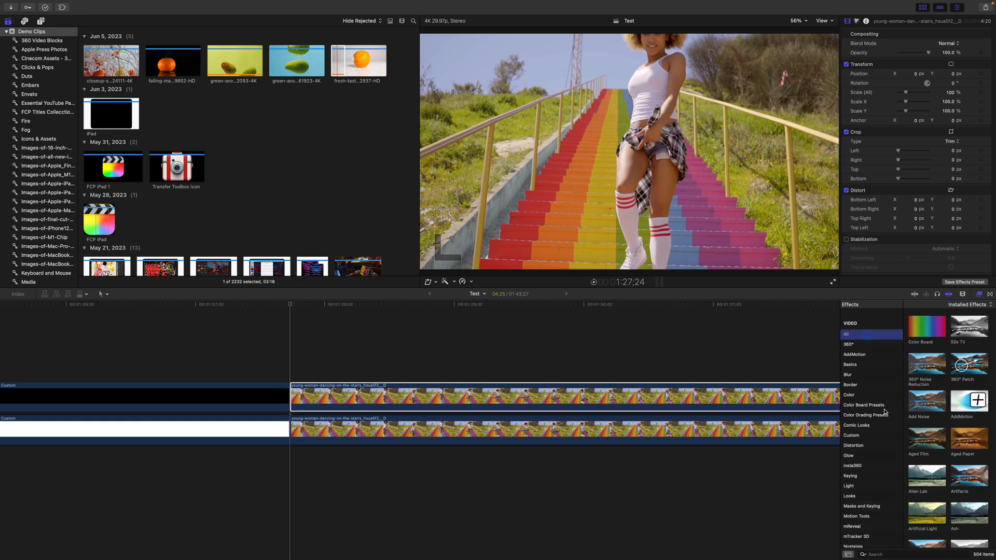
text(bla)
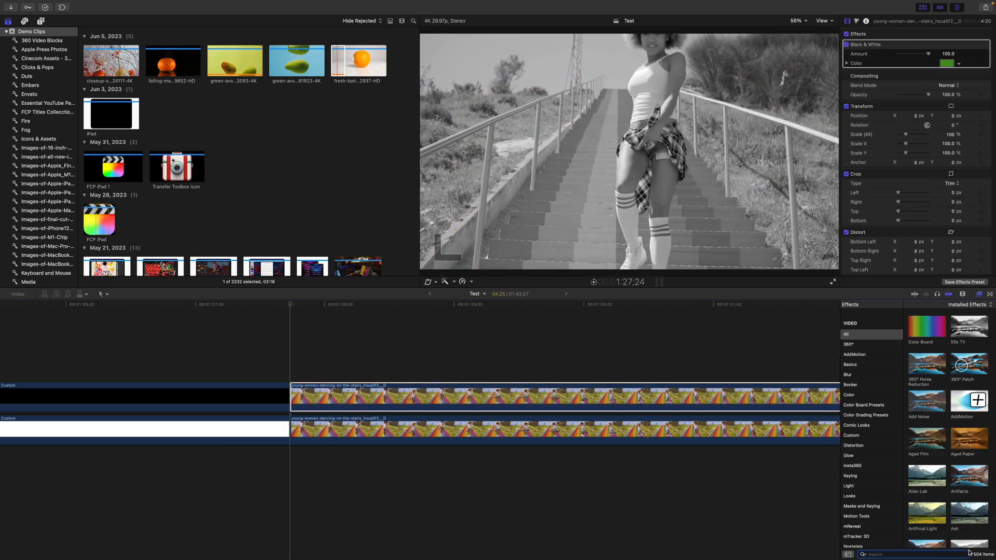
click(863, 506)
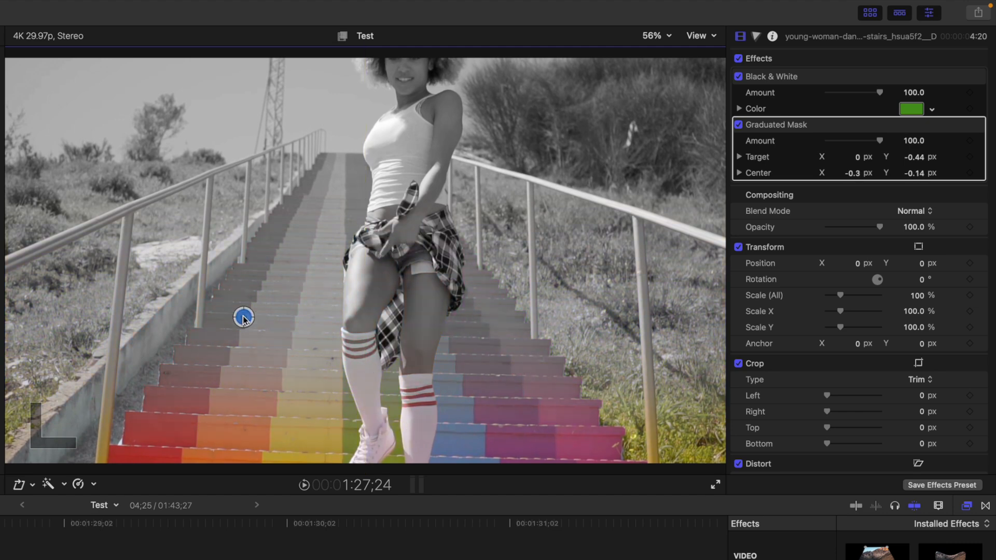
Angle the gradient so black and white fades into the original colour on the right
drag(242, 318, 608, 228)
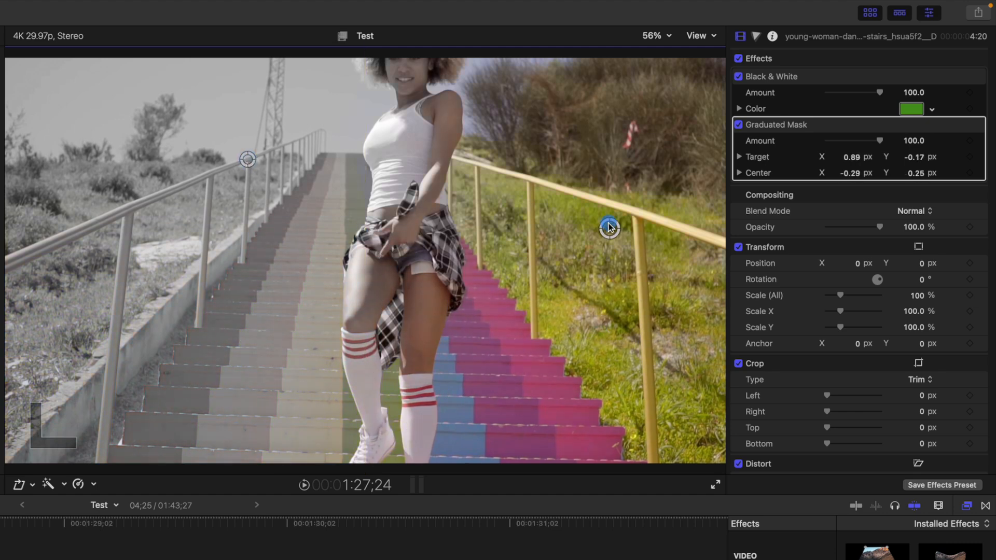
drag(608, 228, 581, 175)
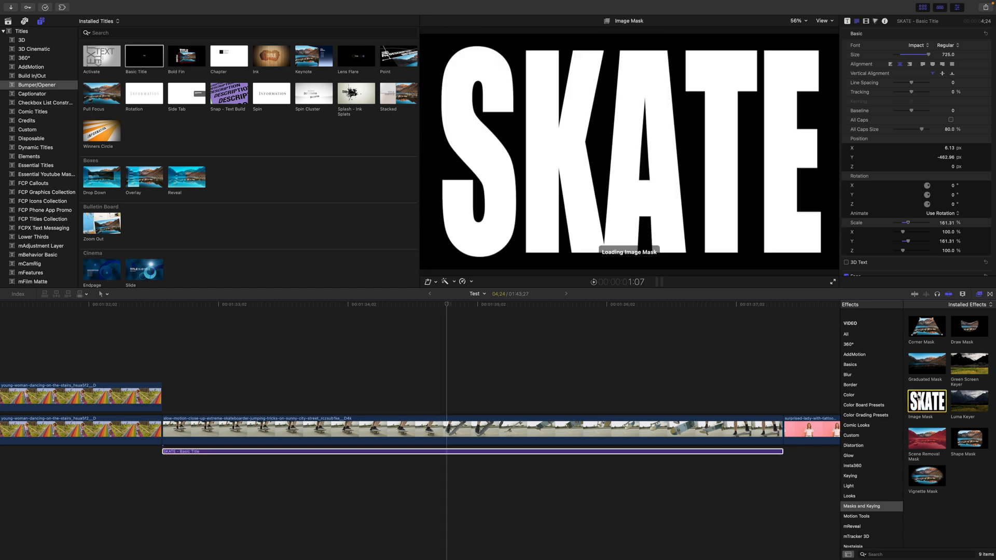
Give the skateboard clip an Image Mask using the Alpha channel and start choosing its source clip
click(421, 433)
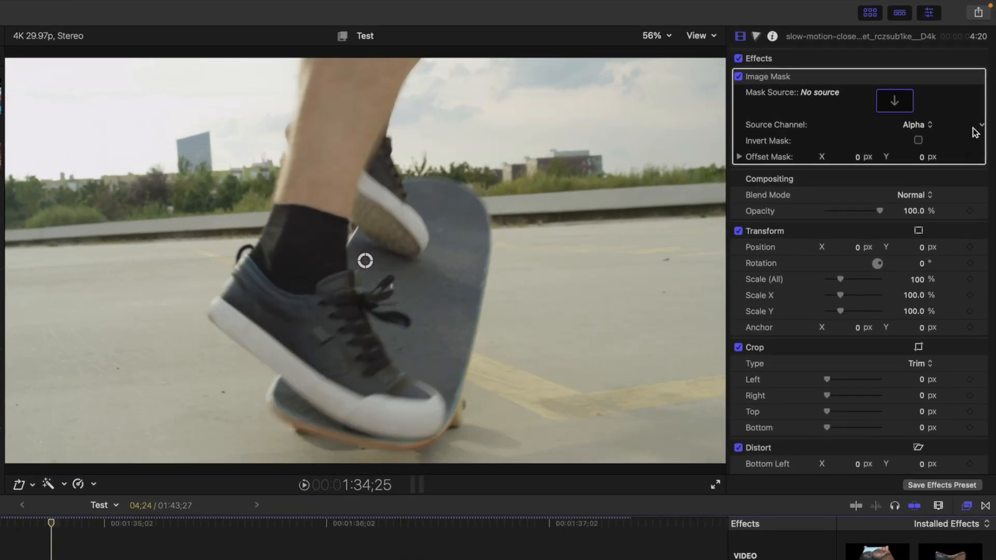
click(917, 124)
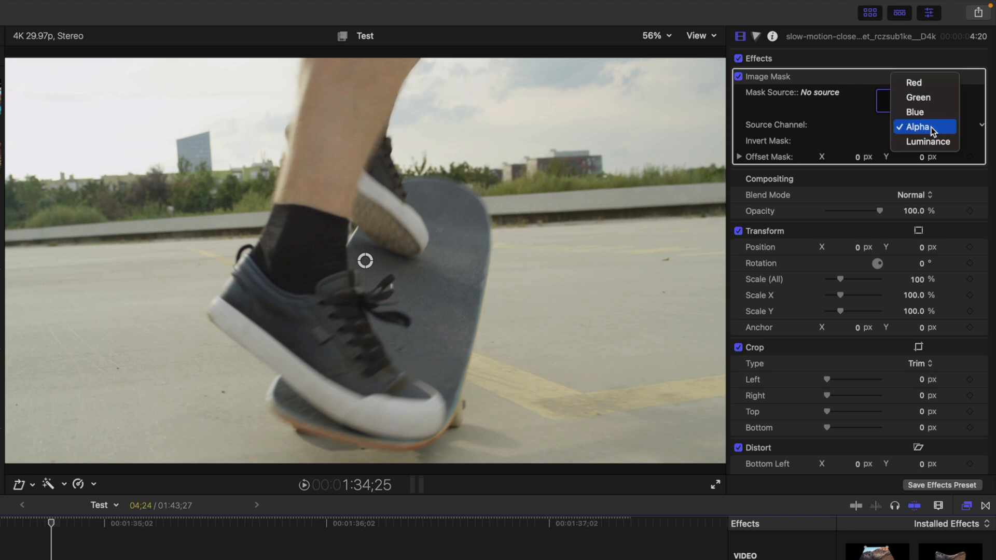
click(923, 127)
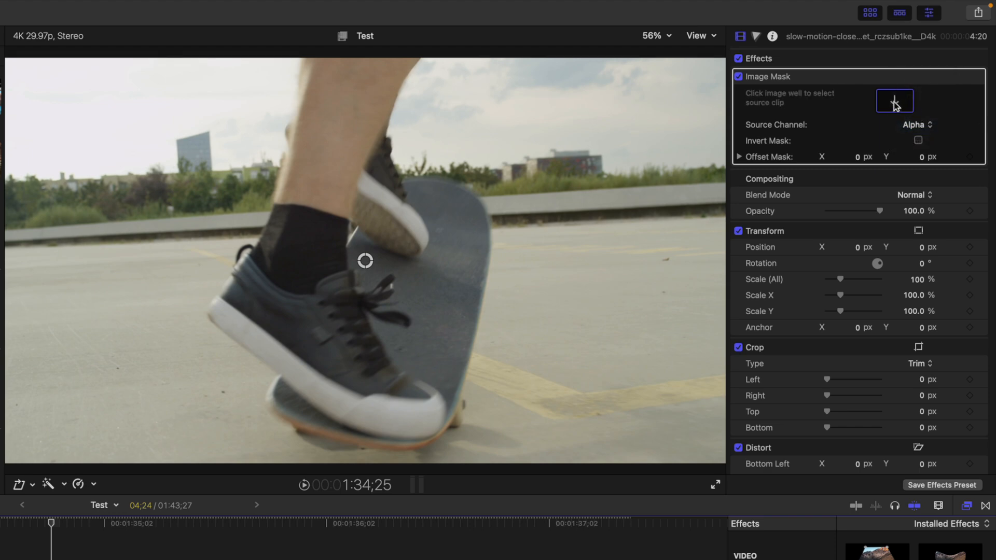
click(894, 100)
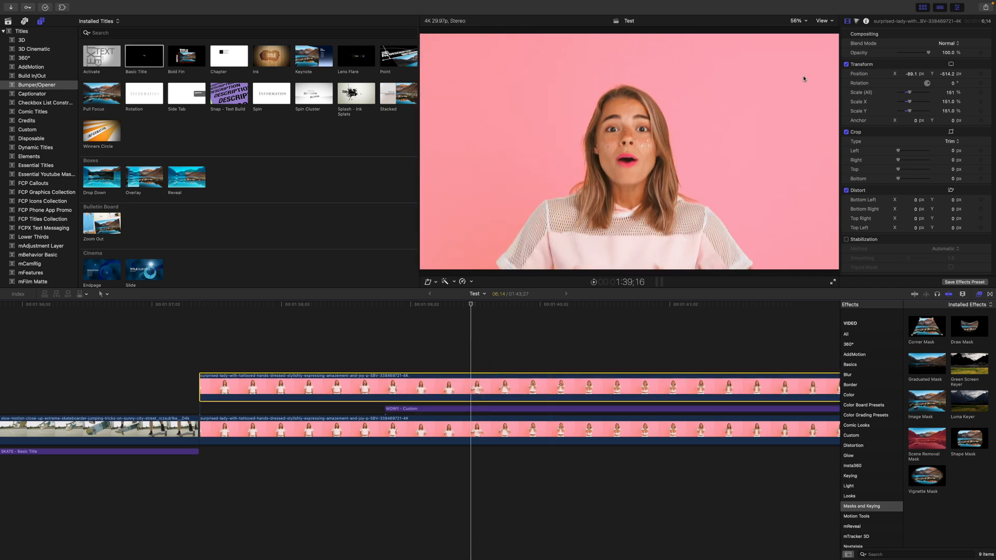
Lower the woman clip's opacity to about 83% so WOW!! shows through, then add a Draw Mask
drag(946, 53, 918, 53)
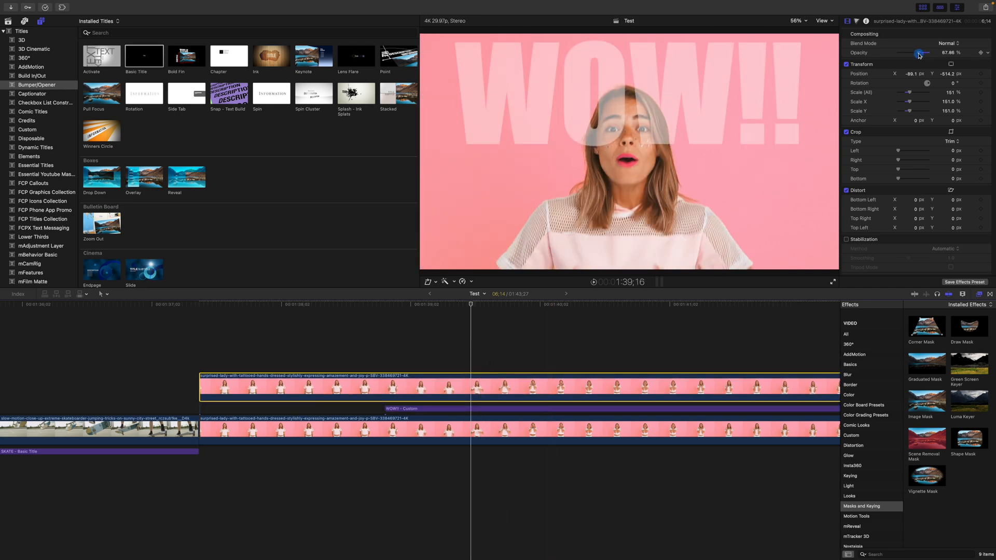
drag(917, 53, 912, 53)
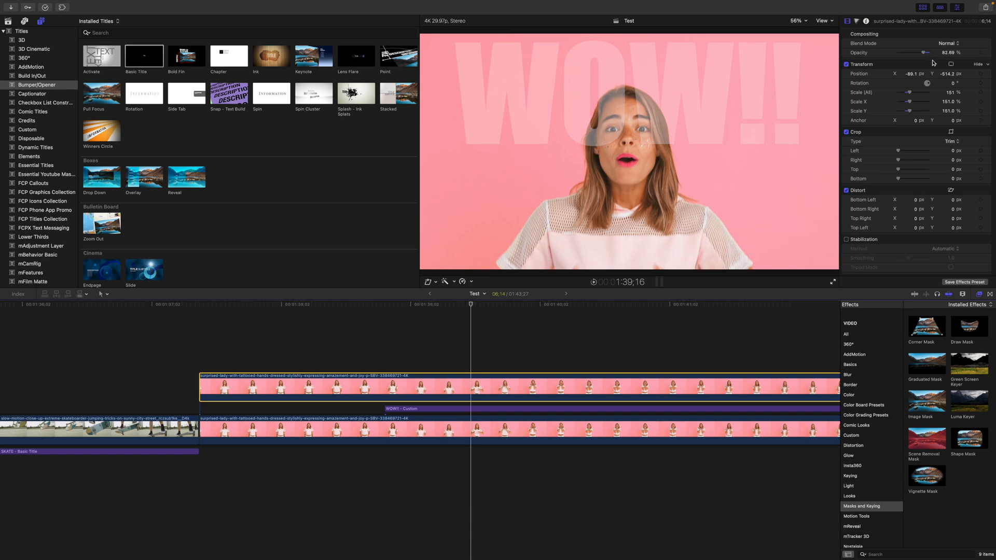
click(969, 326)
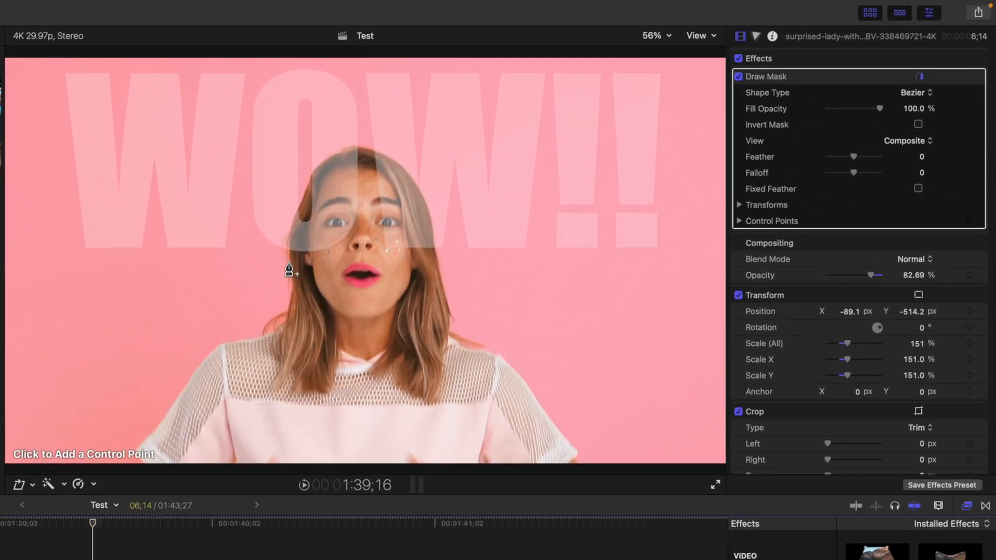
Place mask control points around her hair and close the shape at the starting point
click(290, 261)
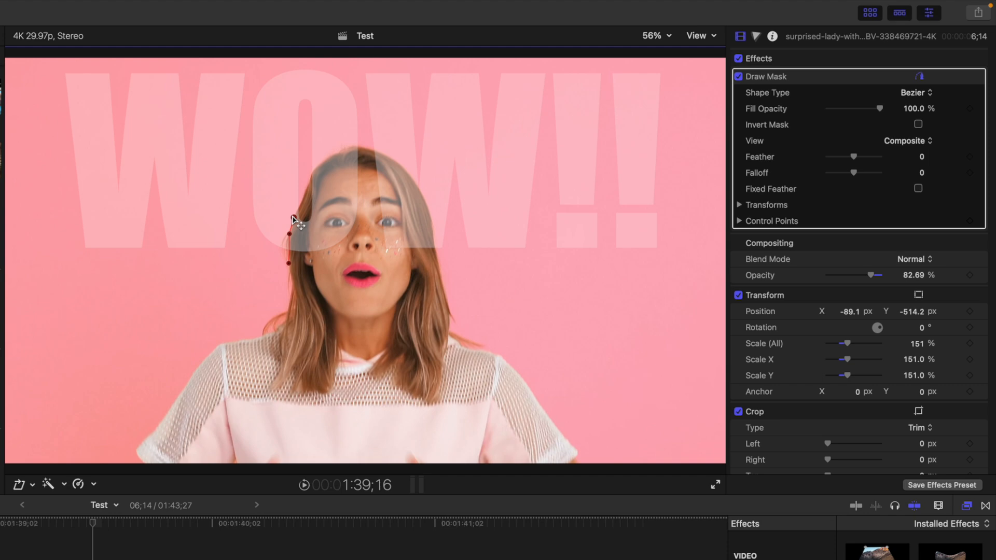
key(cmd+=)
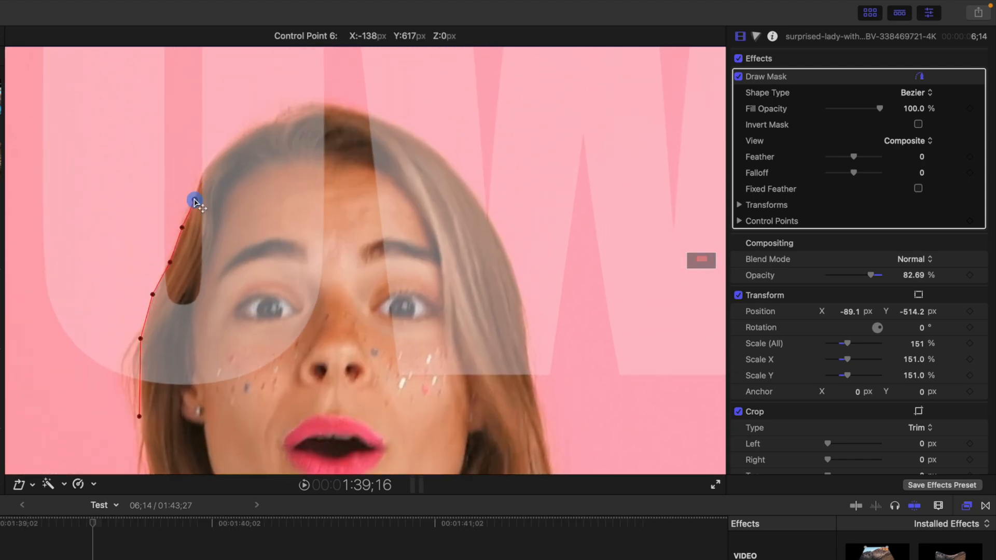
click(466, 181)
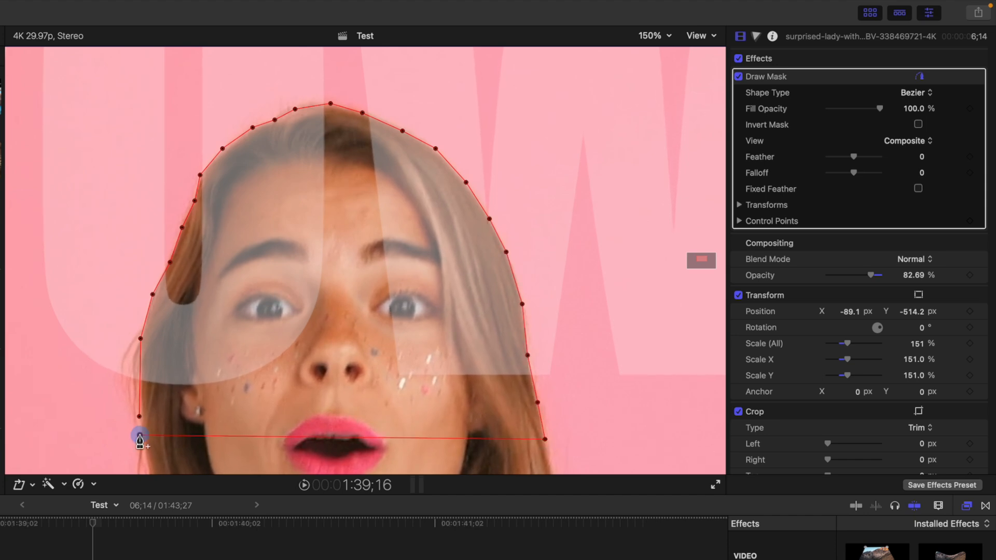
click(916, 92)
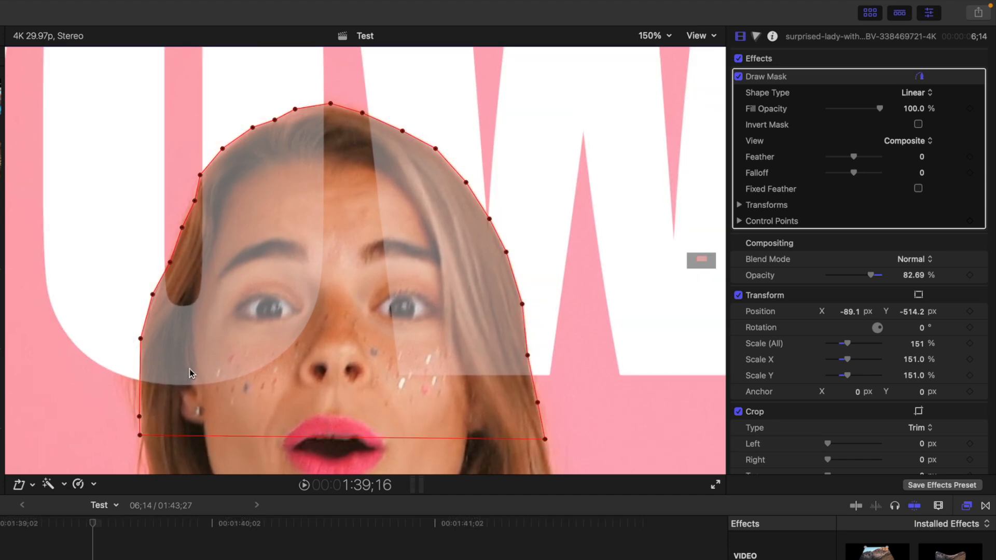
key(shift+z)
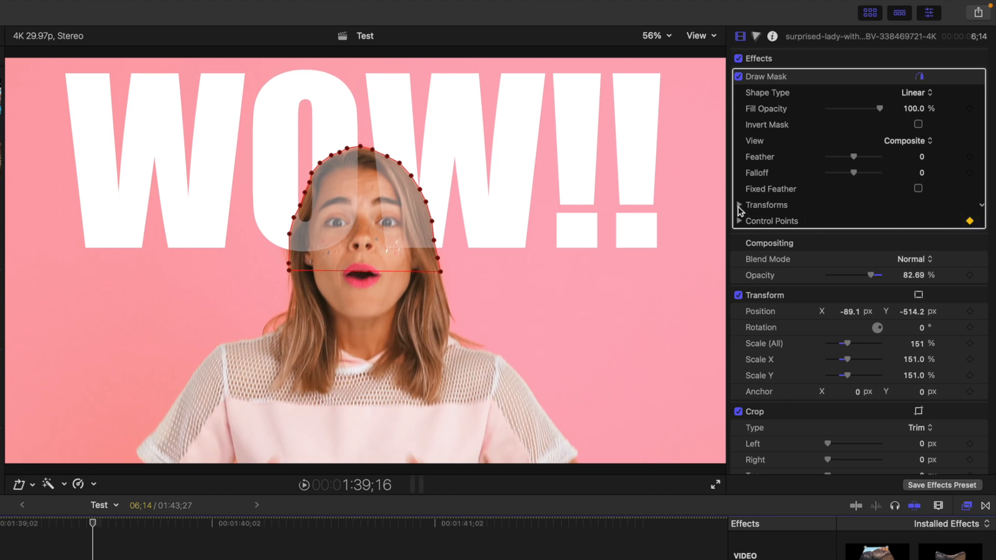
Expand the Draw Mask Transforms to reveal its position, rotation and scale settings
click(738, 204)
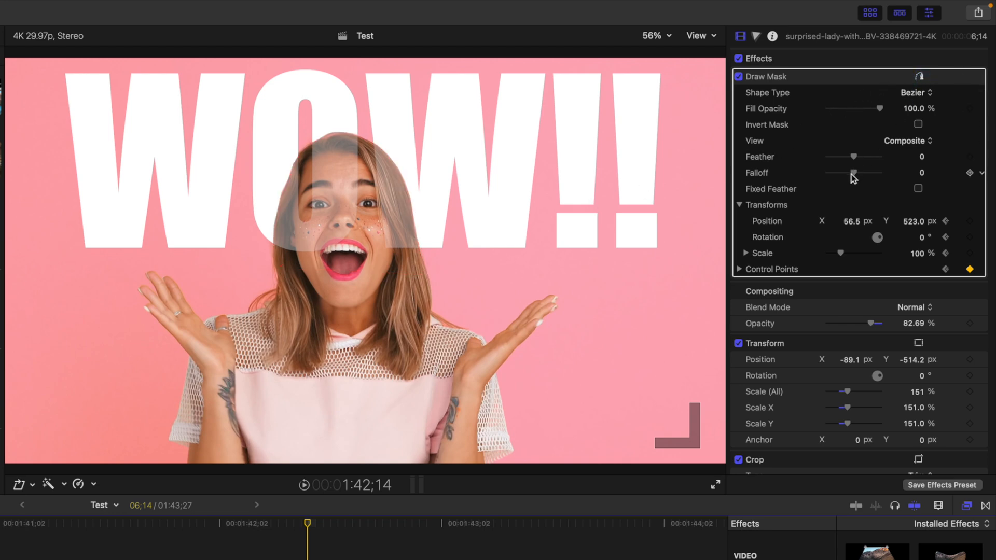
Drag the Draw Mask Feather slider to about -7 to soften the edge inward
drag(854, 157, 853, 157)
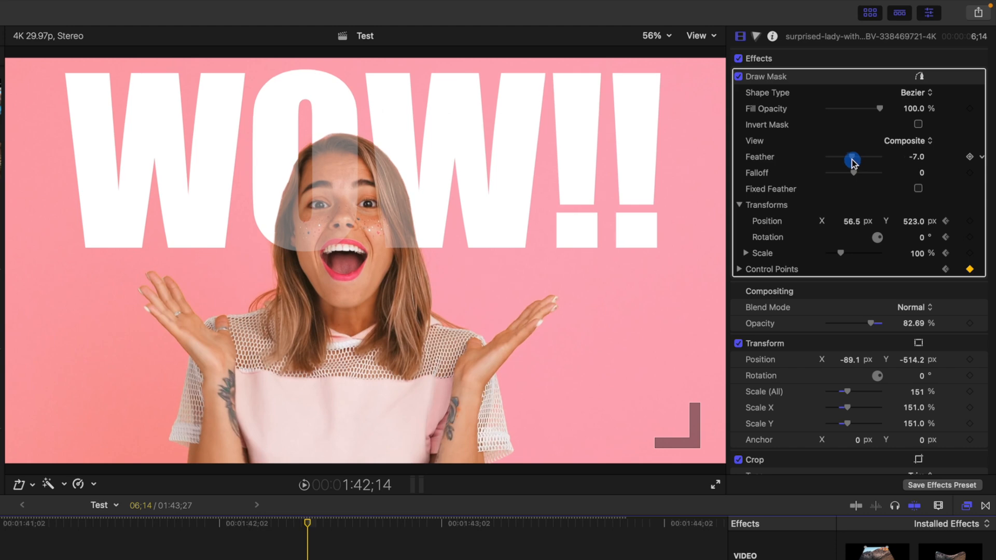